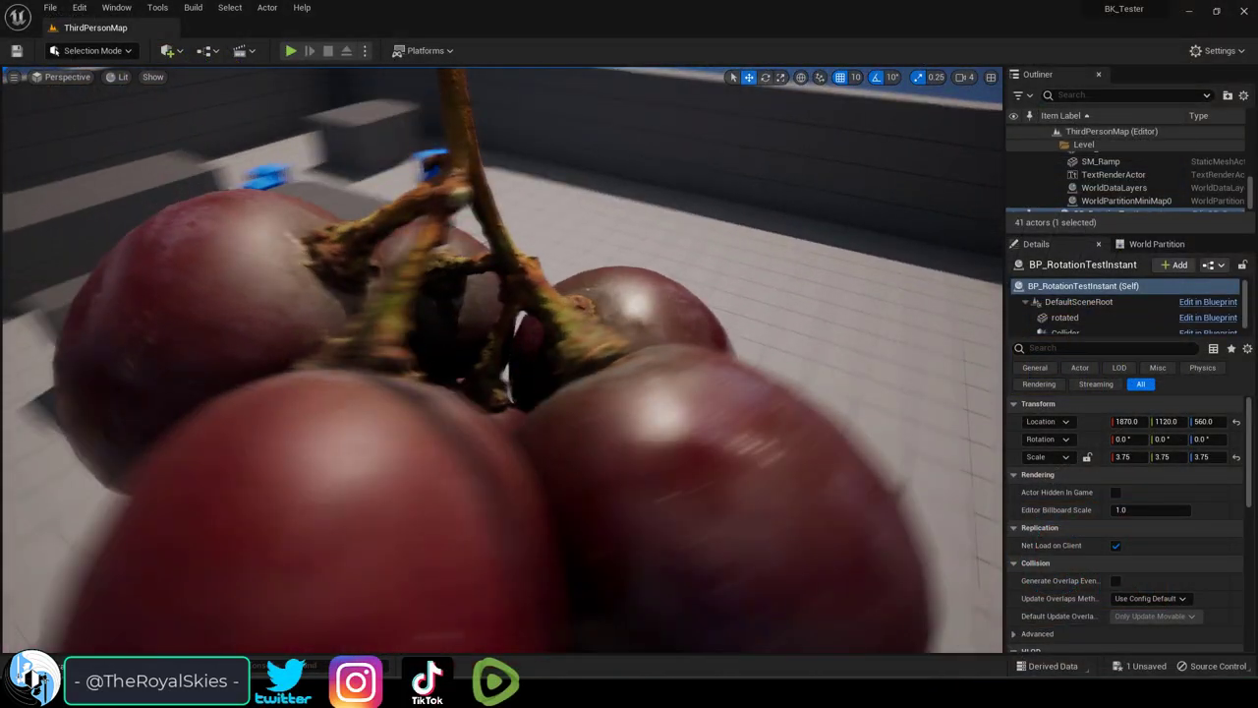
# Open the grapes actor's BP_RotationTestInstant Blueprint via Edit in Blueprint.
pyautogui.click(289, 50)
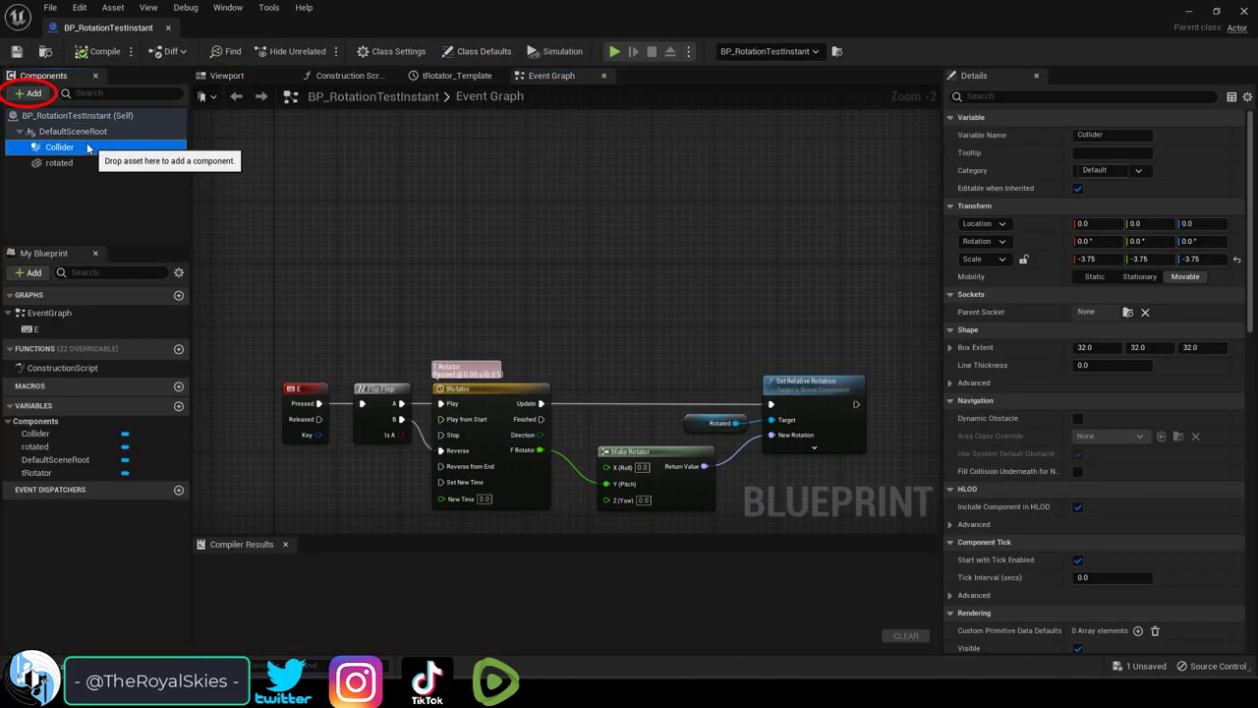
# Show the Collider box at scale -4.0 and add its OnComponentBeginOverlap event.
pyautogui.click(33, 94)
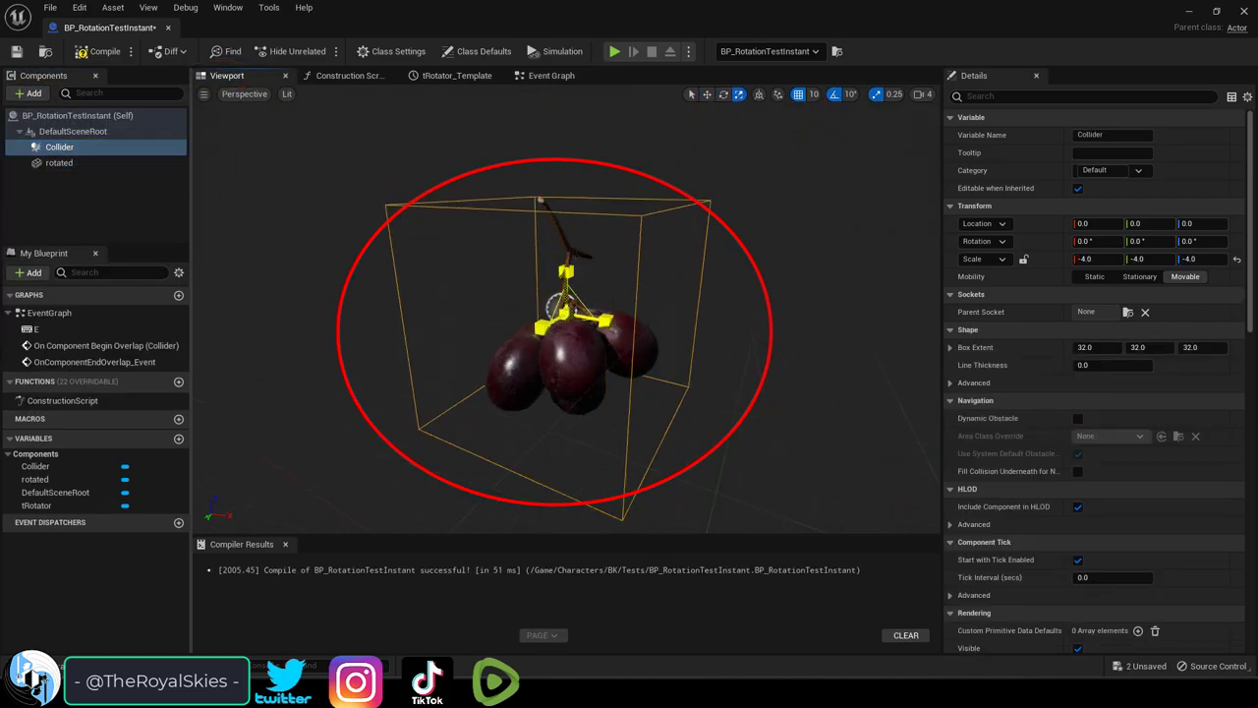
pyautogui.click(552, 75)
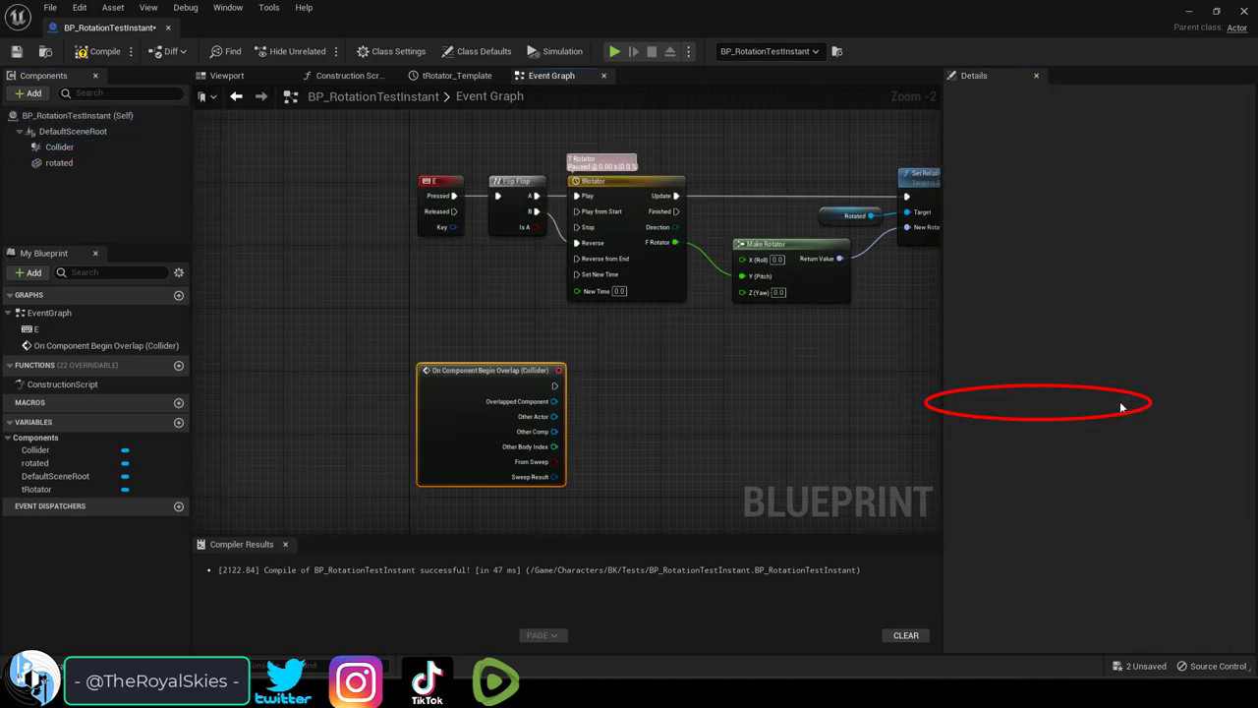
# Add an Enable Input node after the Cast To BP_ThirdPersonCharacter on the overlap event.
pyautogui.click(58, 147)
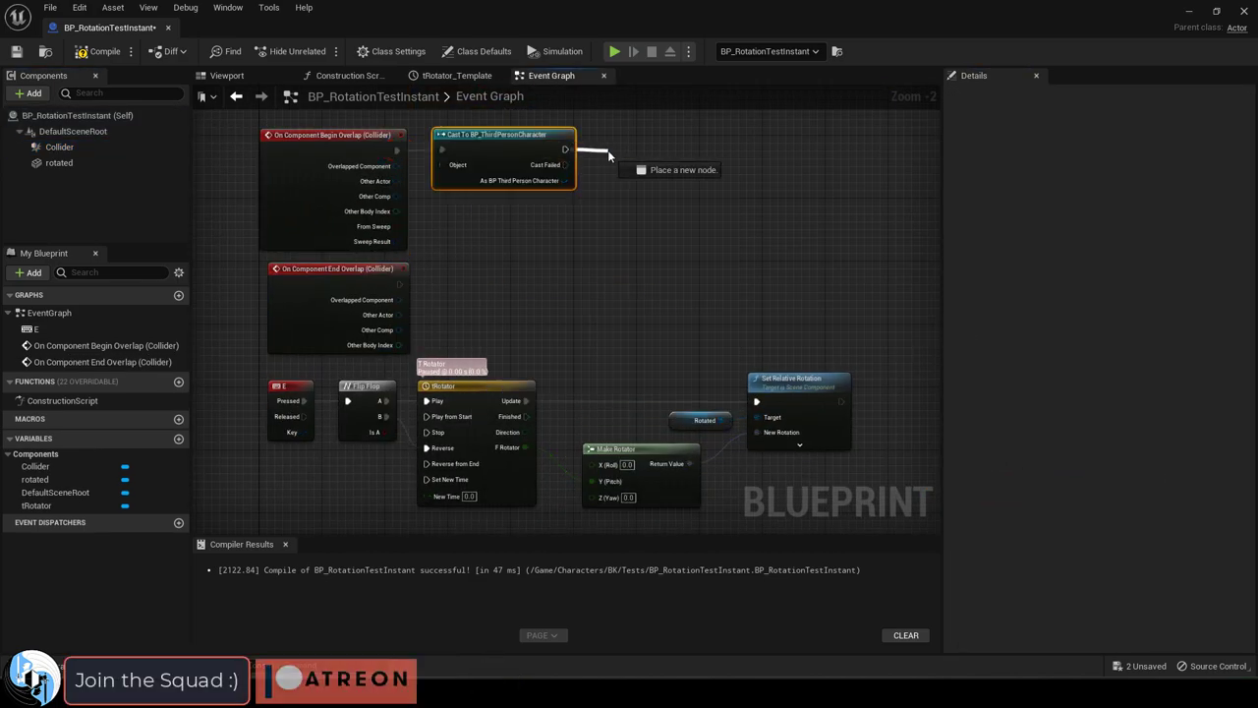
pyautogui.write('enableinput')
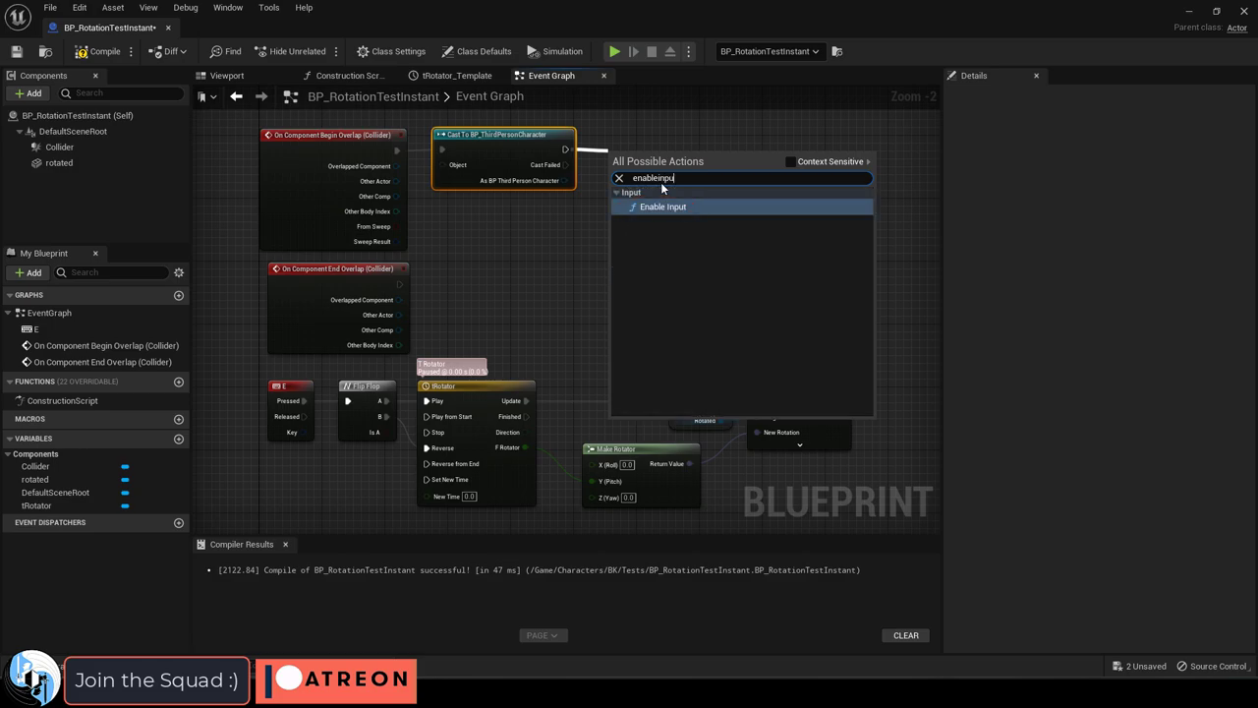
pyautogui.click(662, 206)
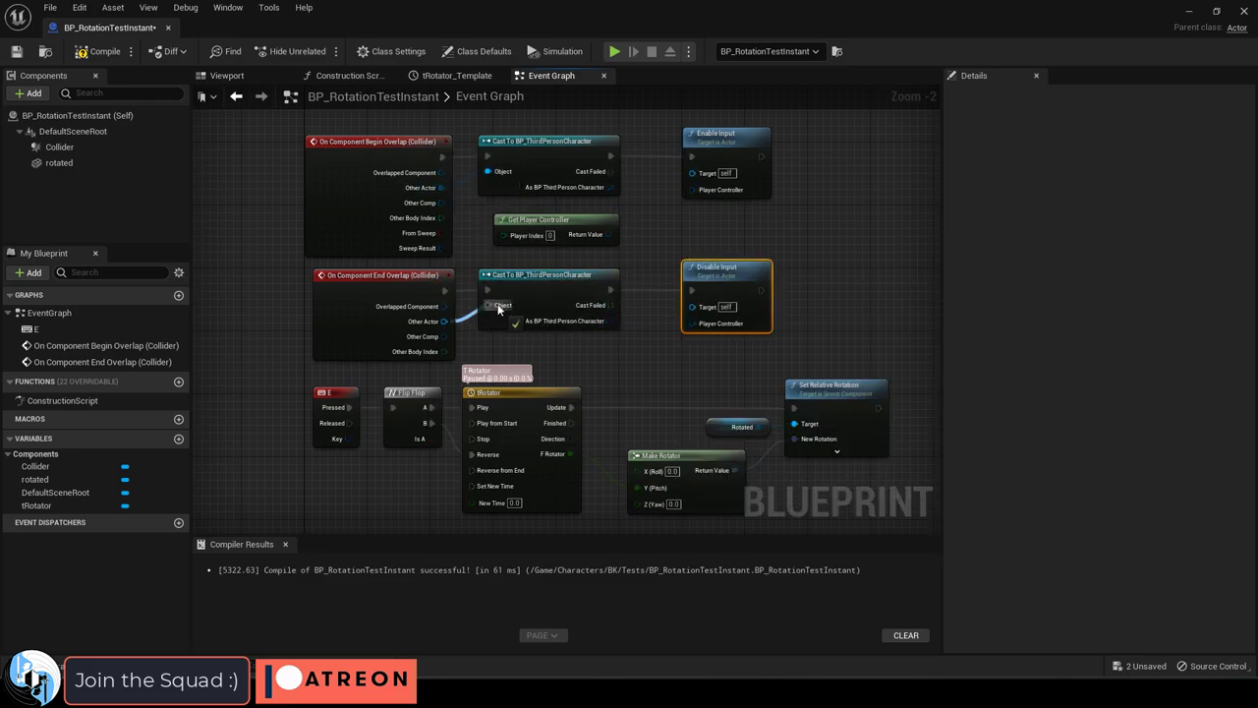
# Compile and save the Blueprint with the input enable/disable overlap logic.
pyautogui.click(97, 51)
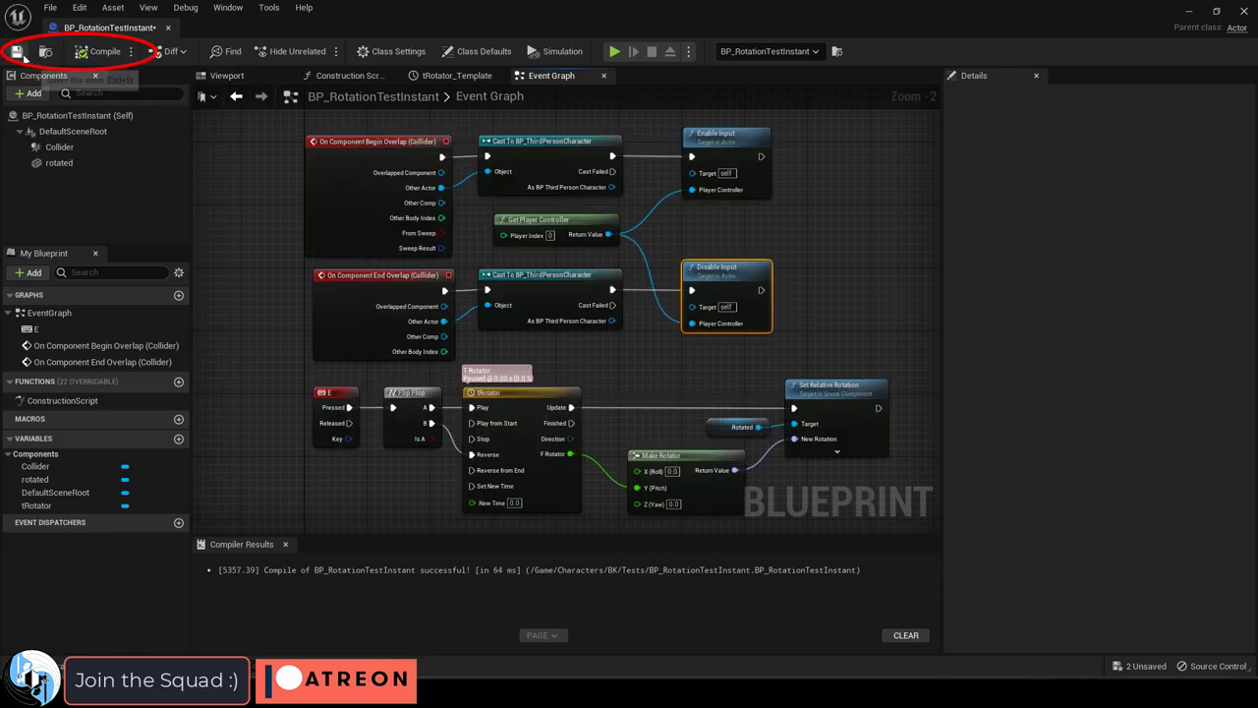
pyautogui.click(614, 51)
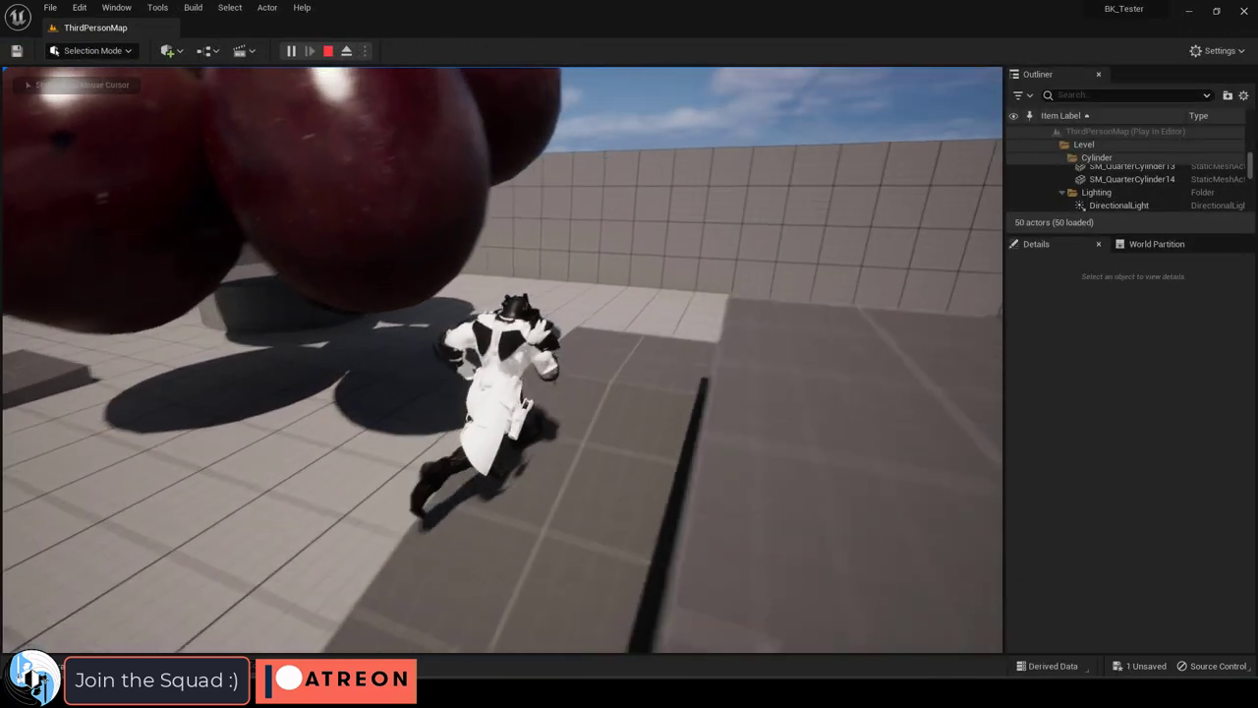